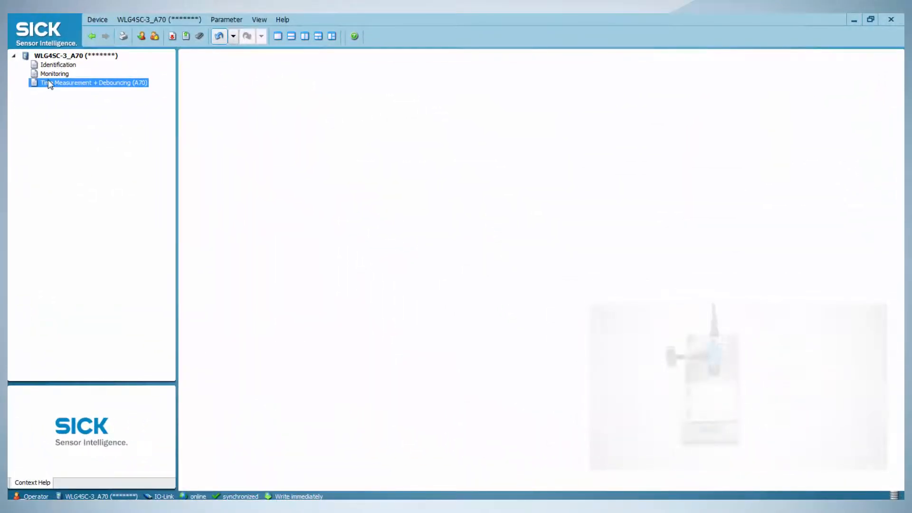
Step: Show the Time Measurement + Debouncing (A70) parameter page from the device tree
{"action": "double_click", "coordinate": [88, 82]}
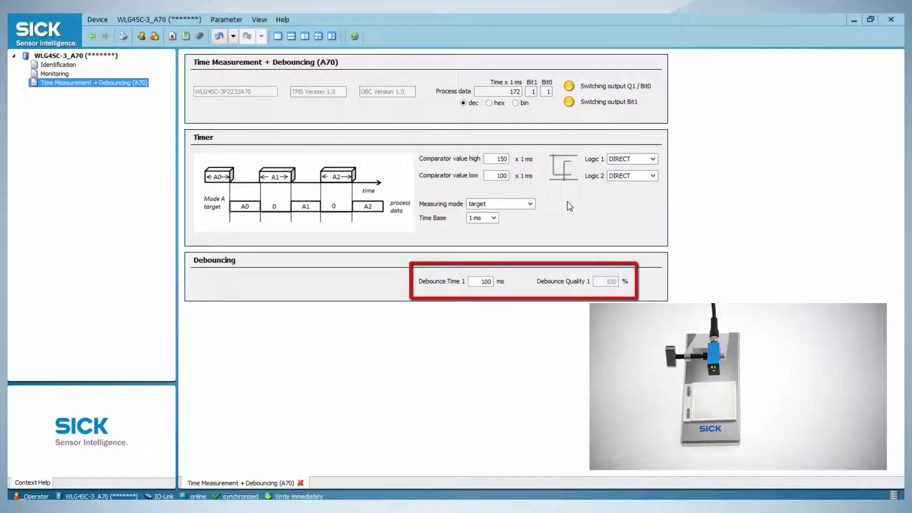
{"action": "mouse_move", "coordinate": [521, 291]}
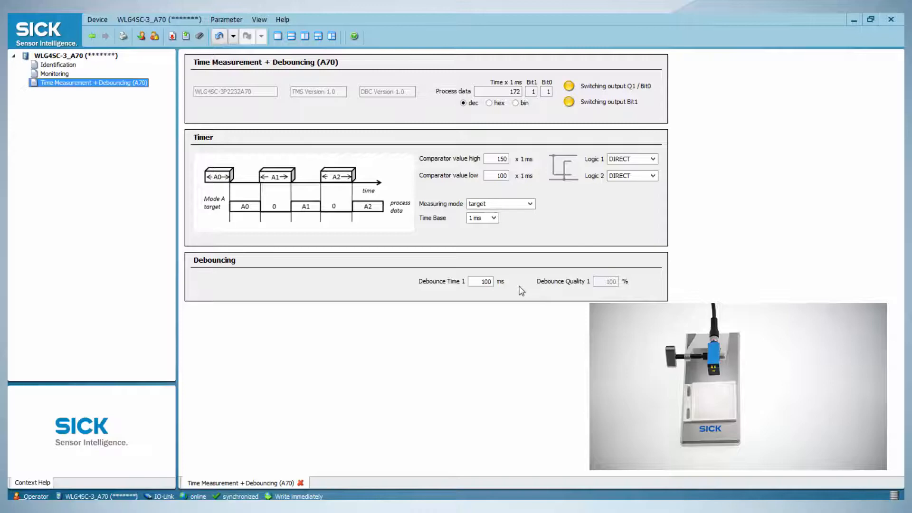
Step: Set comparator low to 150, comparator high to 200, and Logic 1 to Window Mode
{"action": "left_click", "coordinate": [481, 281]}
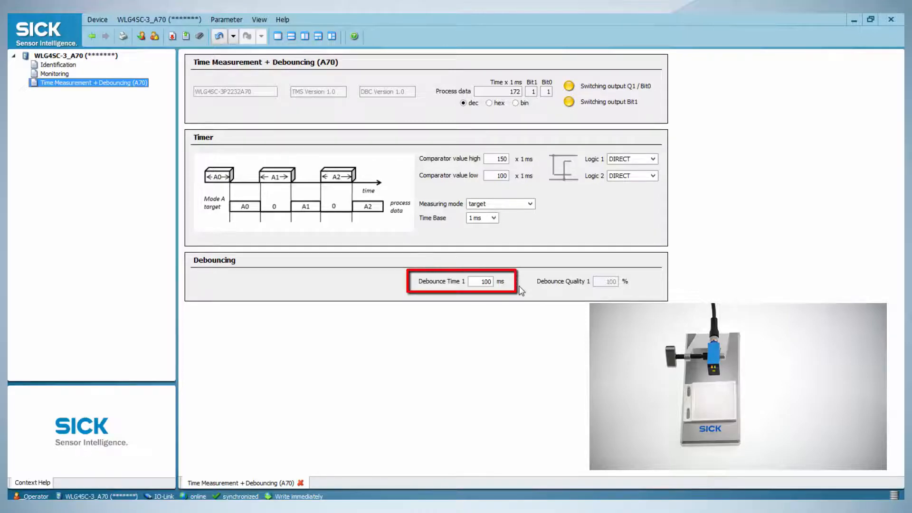
{"action": "left_click", "coordinate": [485, 281]}
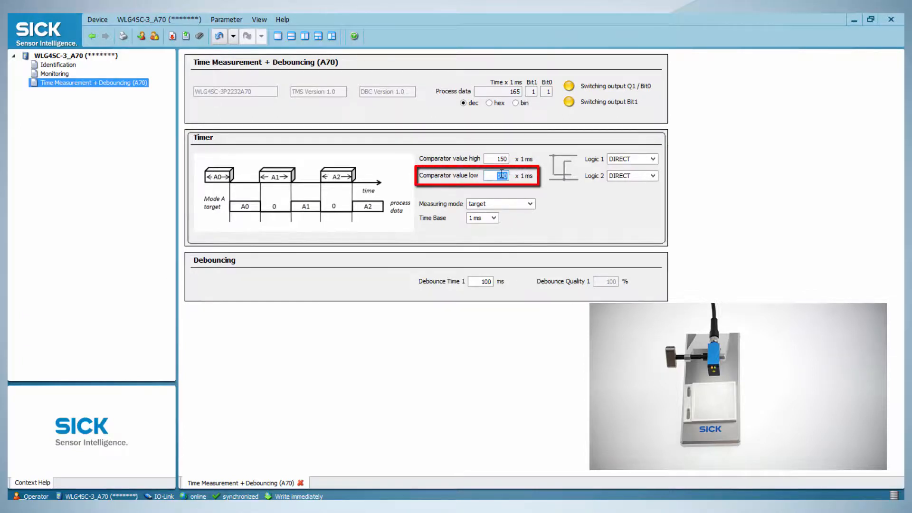
{"action": "type", "text": "150"}
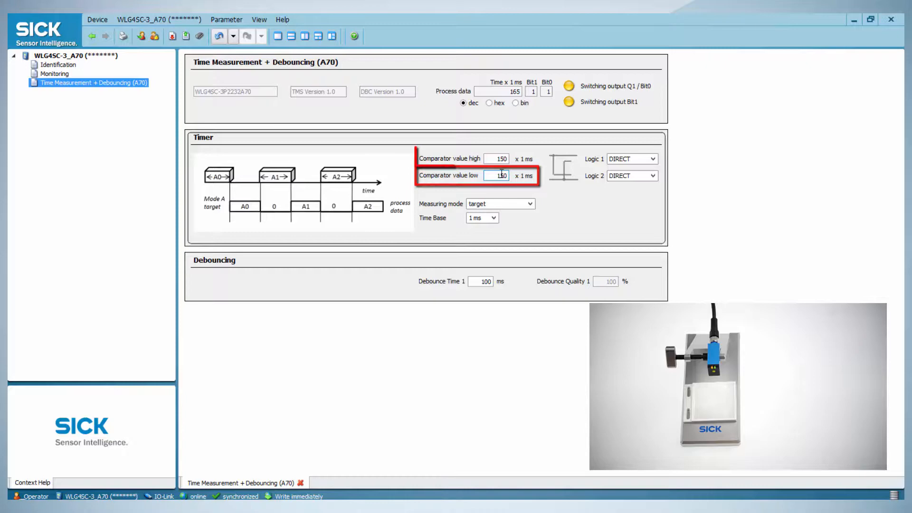
{"action": "left_click", "coordinate": [496, 158]}
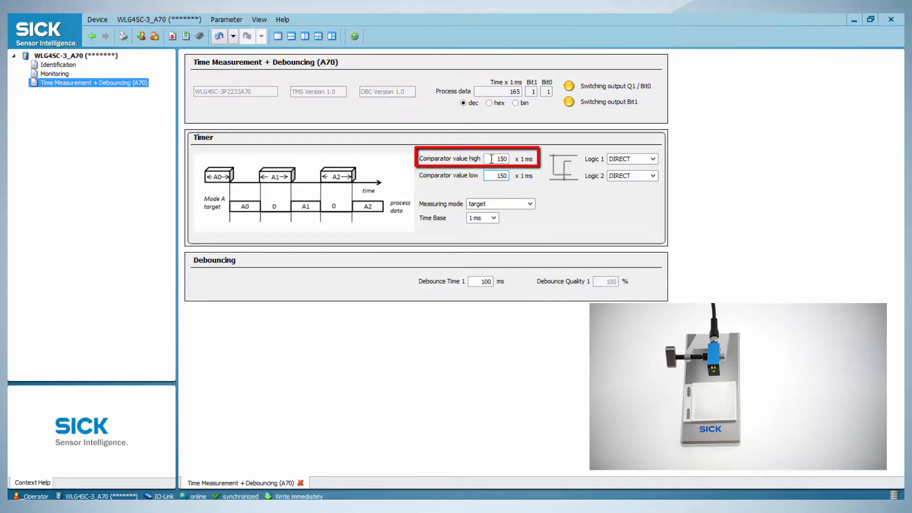
{"action": "type", "text": "200"}
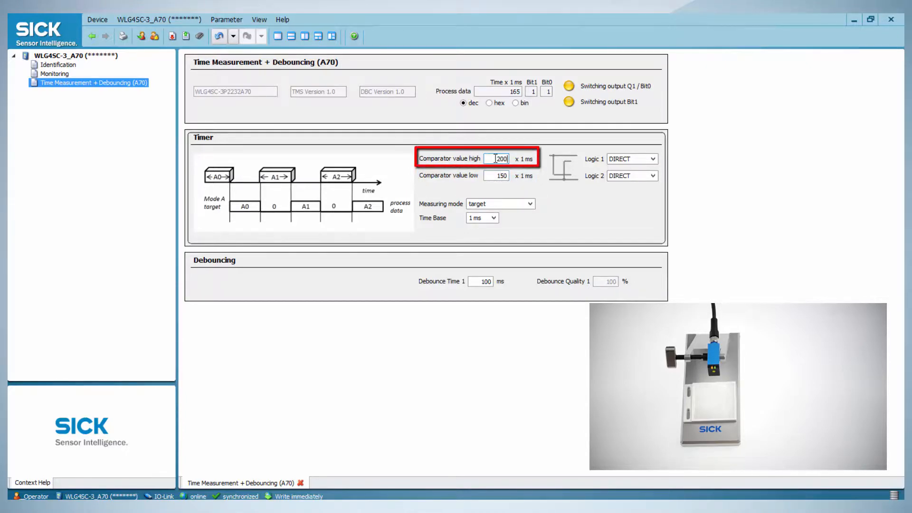
{"action": "left_click", "coordinate": [654, 159]}
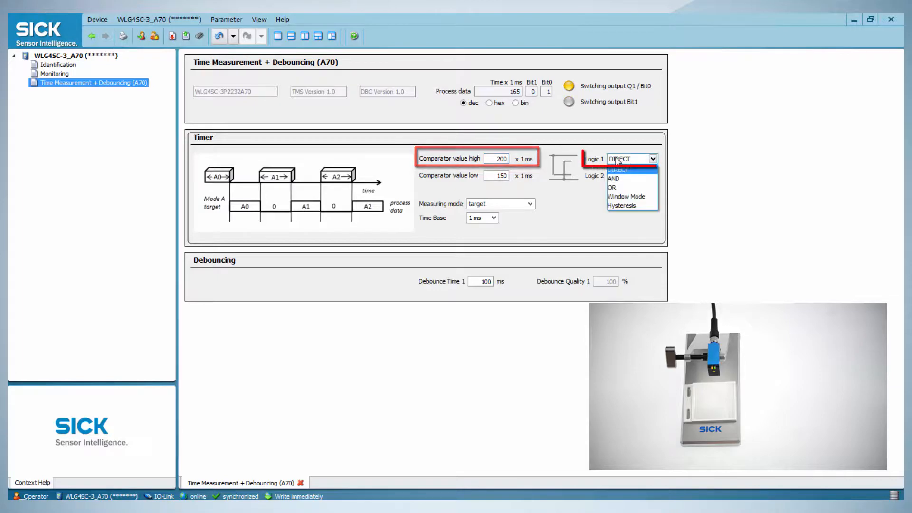
{"action": "left_click", "coordinate": [626, 196]}
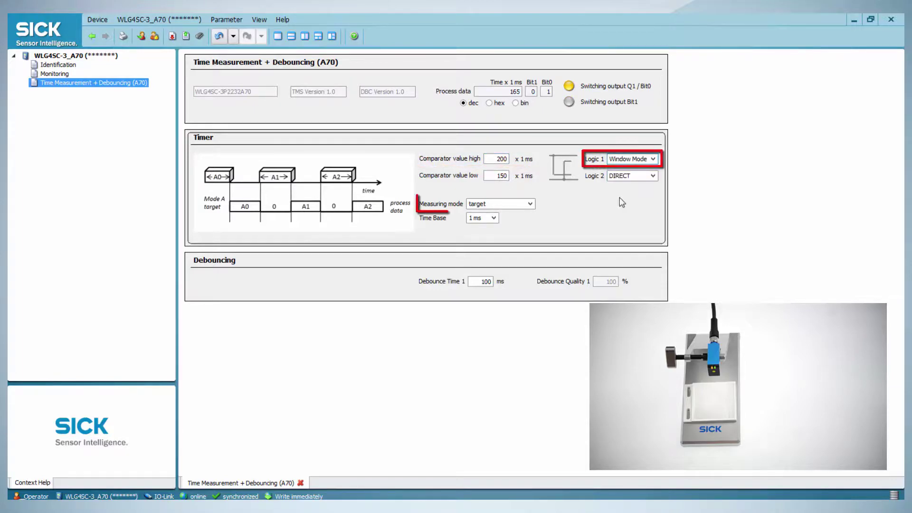